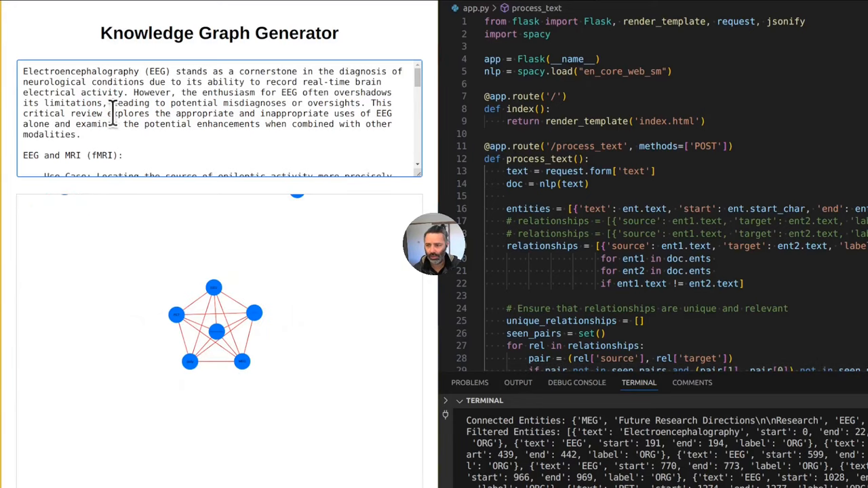
# Select part of the EEG passage, then select all the textarea text to rearrange it
pyautogui.moveTo(109, 114); pyautogui.dragTo(80, 134)
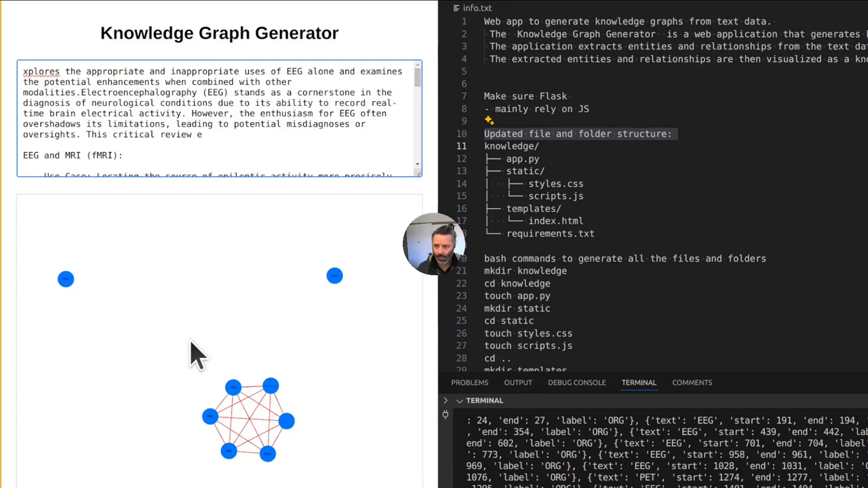
pyautogui.moveTo(176, 347)
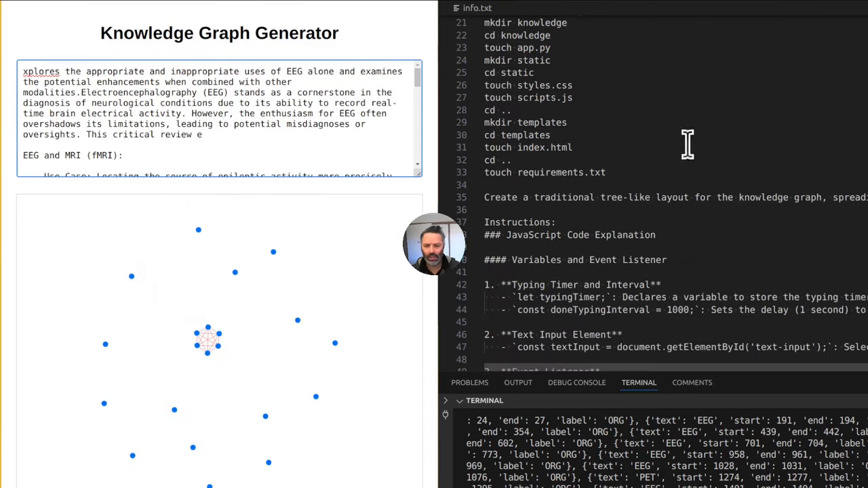
pyautogui.press('ctrl+a')
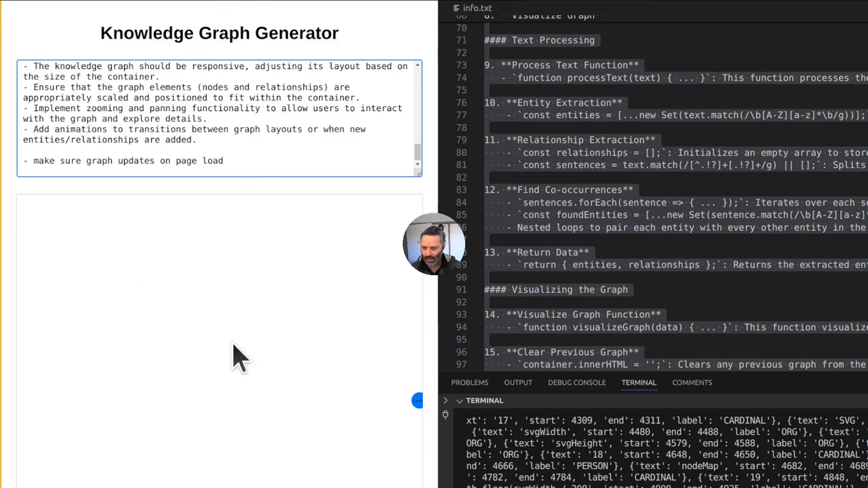
pyautogui.moveTo(594, 241)
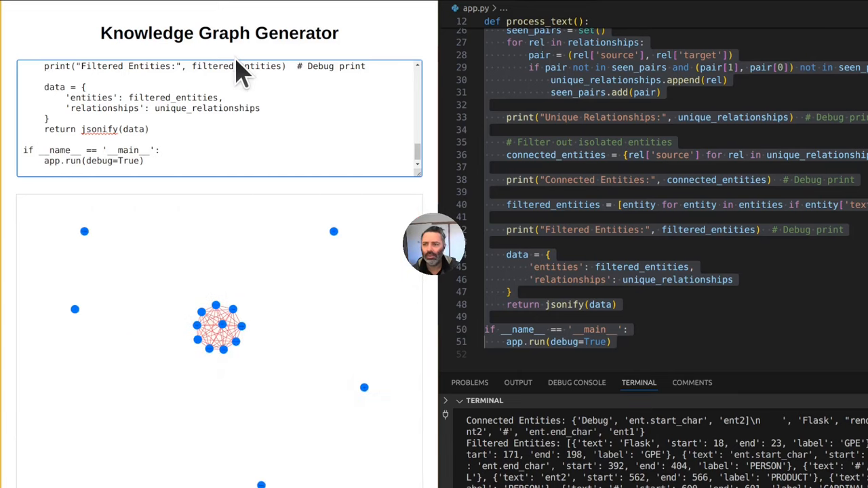
pyautogui.moveTo(502, 8)
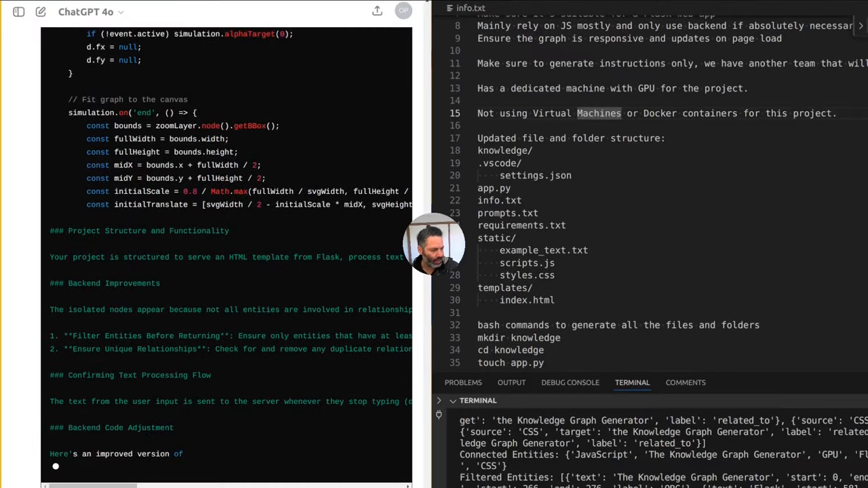
pyautogui.scroll(-3)
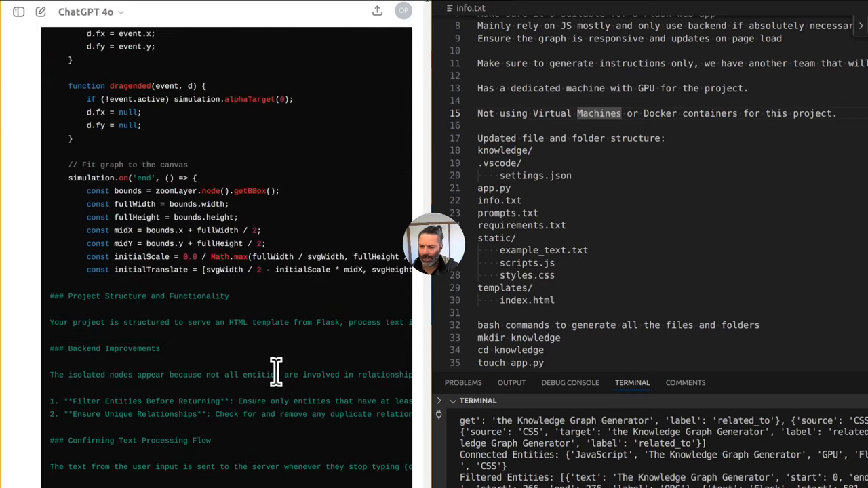
pyautogui.scroll(-3)
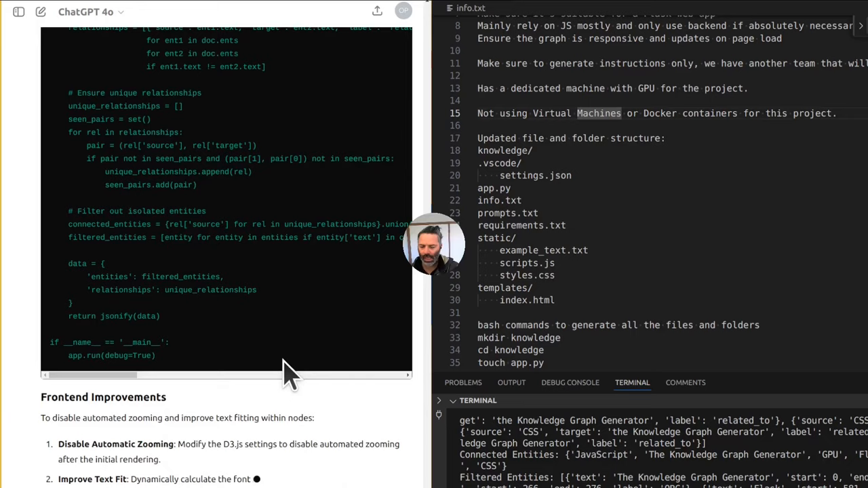
pyautogui.scroll(-3)
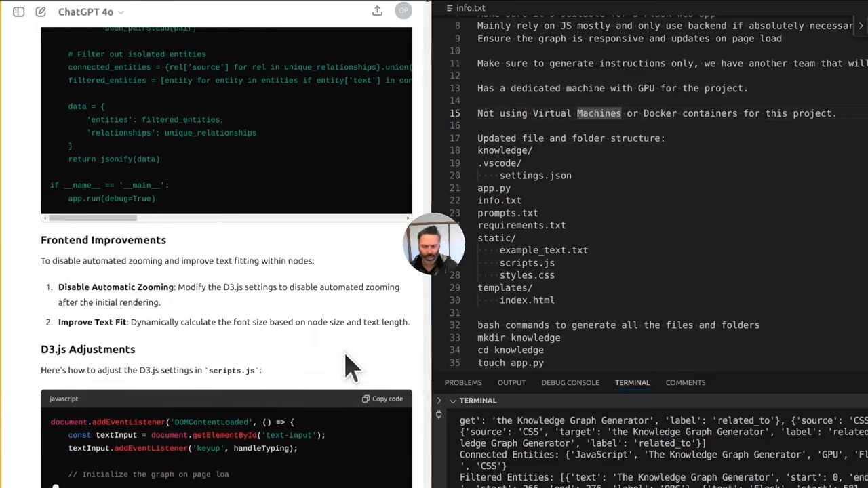
pyautogui.scroll(-3)
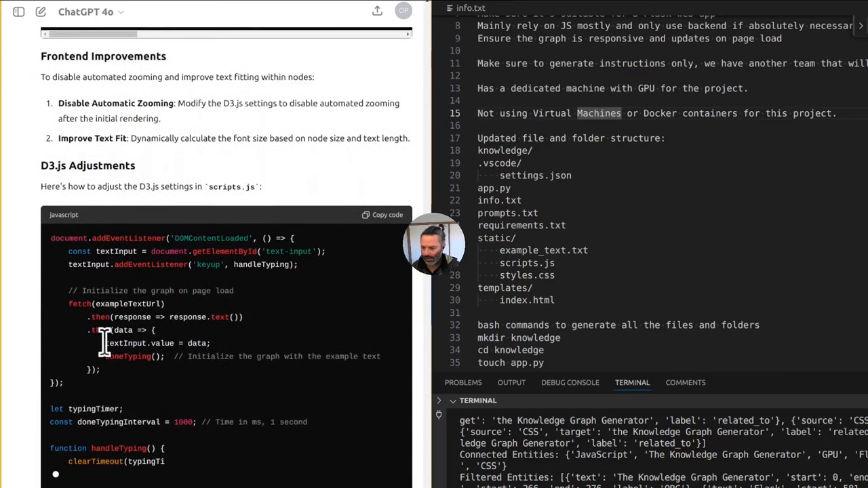
pyautogui.scroll(-3)
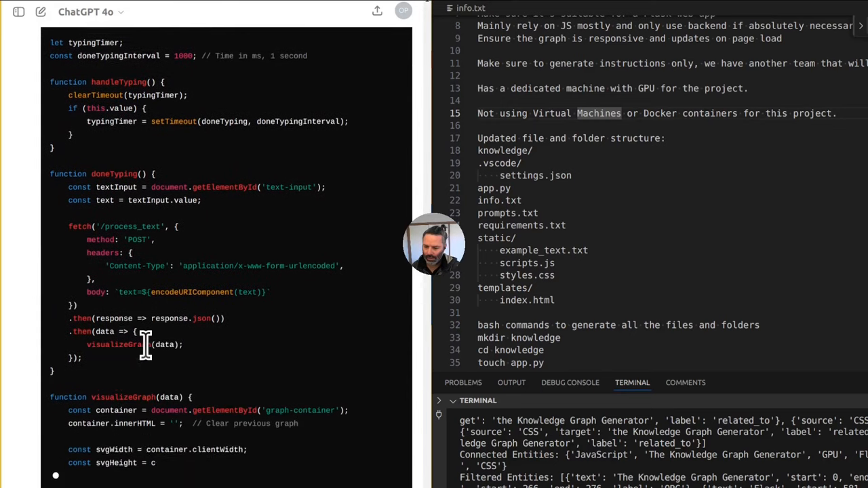
pyautogui.scroll(-3)
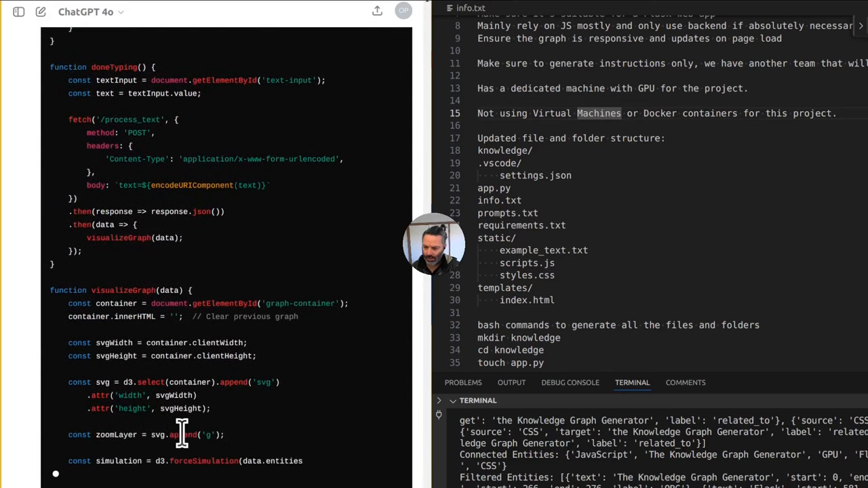
pyautogui.scroll(-3)
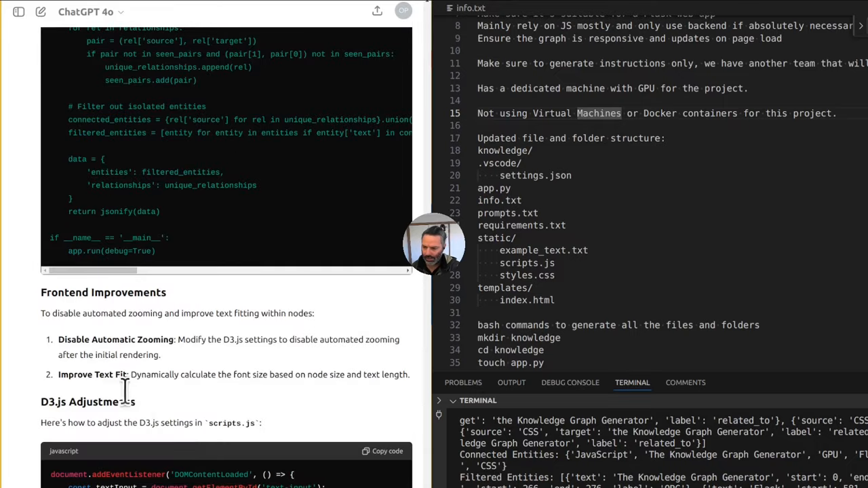
pyautogui.moveTo(65, 327)
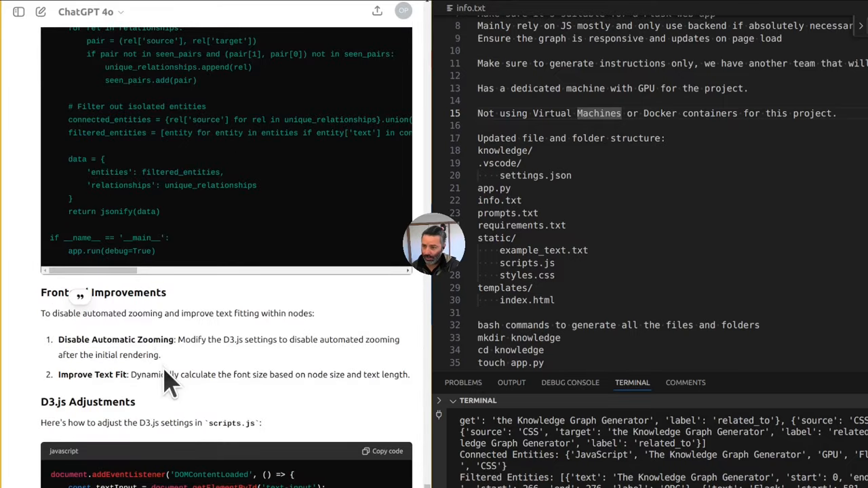
pyautogui.scroll(-3)
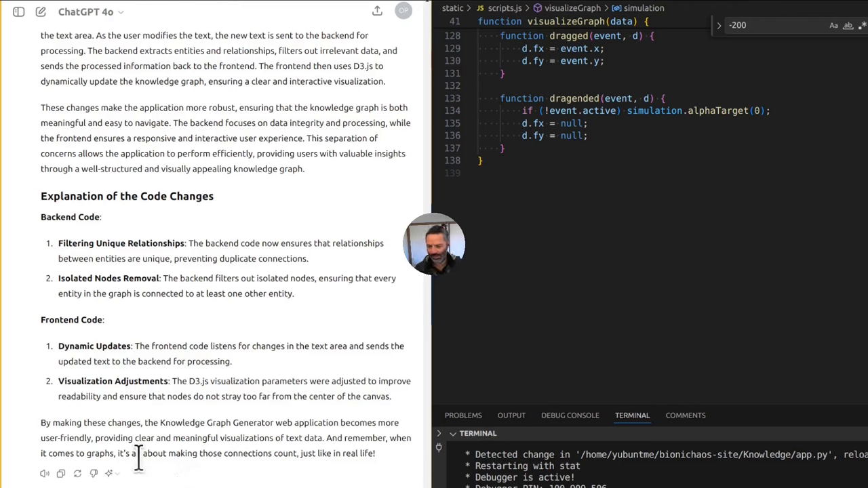
pyautogui.moveTo(336, 409)
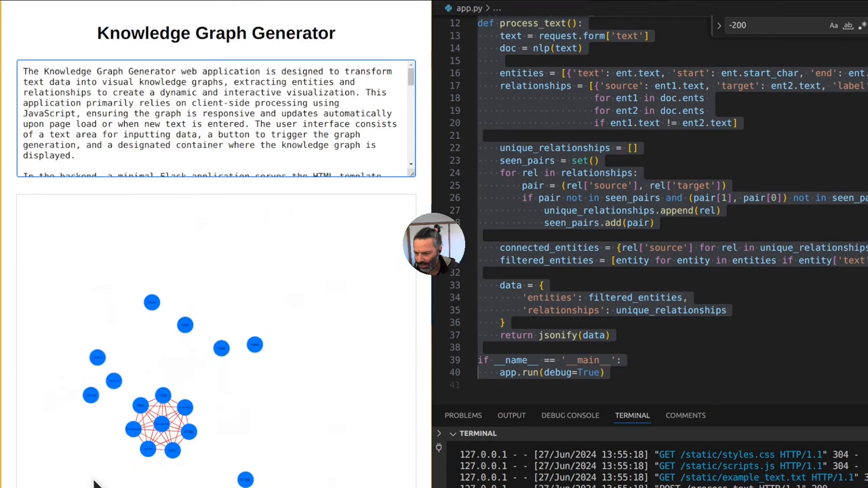
pyautogui.scroll(-3)
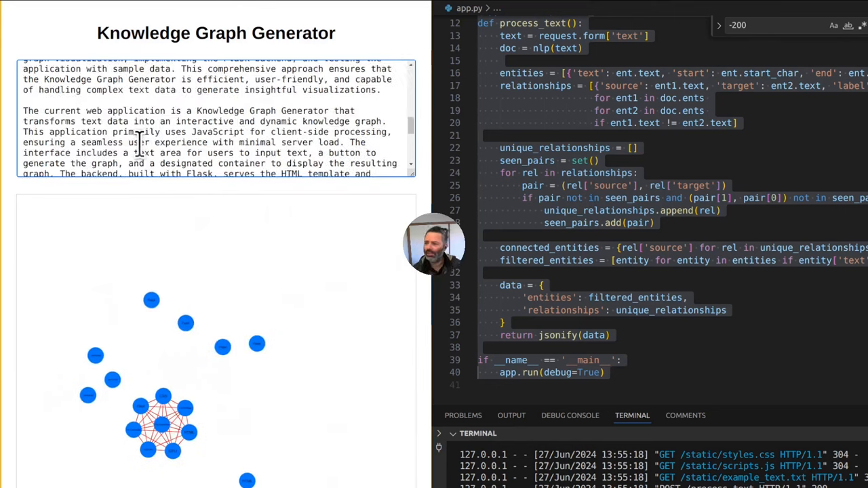
pyautogui.scroll(-3)
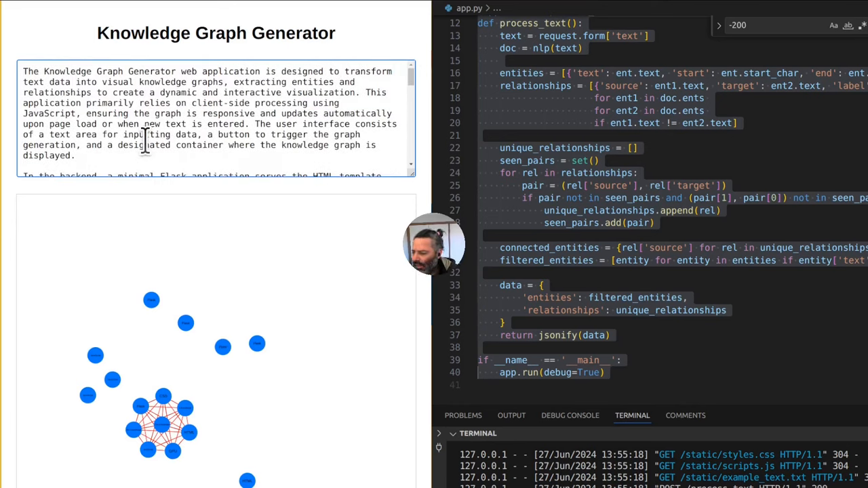
pyautogui.scroll(-3)
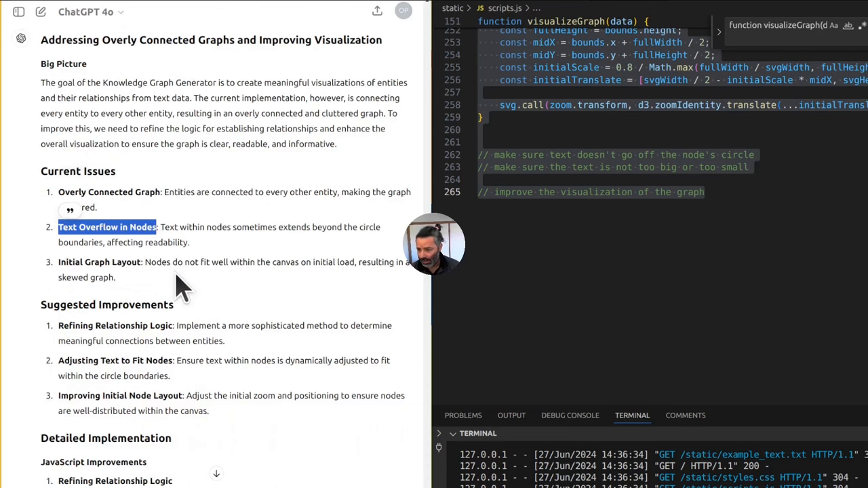
pyautogui.moveTo(163, 301)
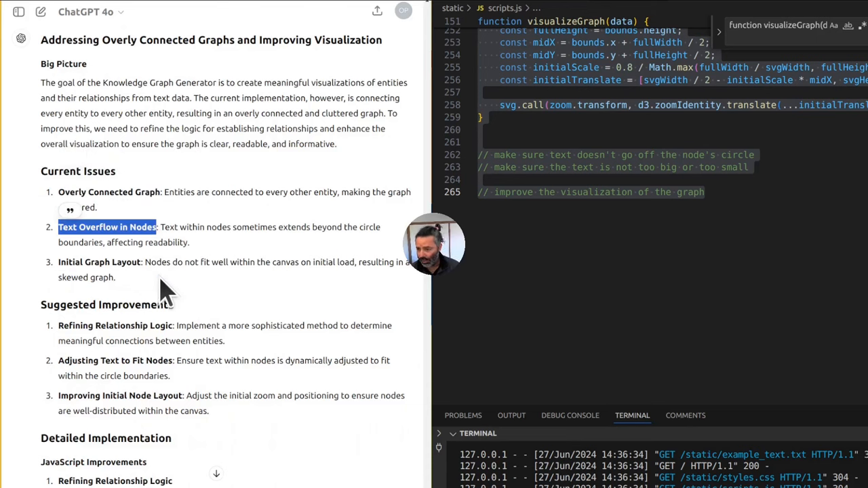
pyautogui.moveTo(103, 304)
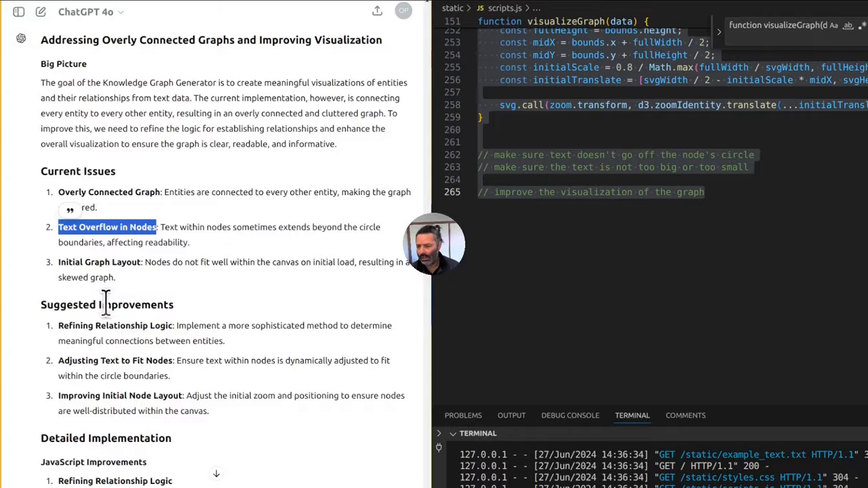
# Scroll through ChatGPT's answer on overly connected graphs before returning to the BCI example
pyautogui.scroll(-3)
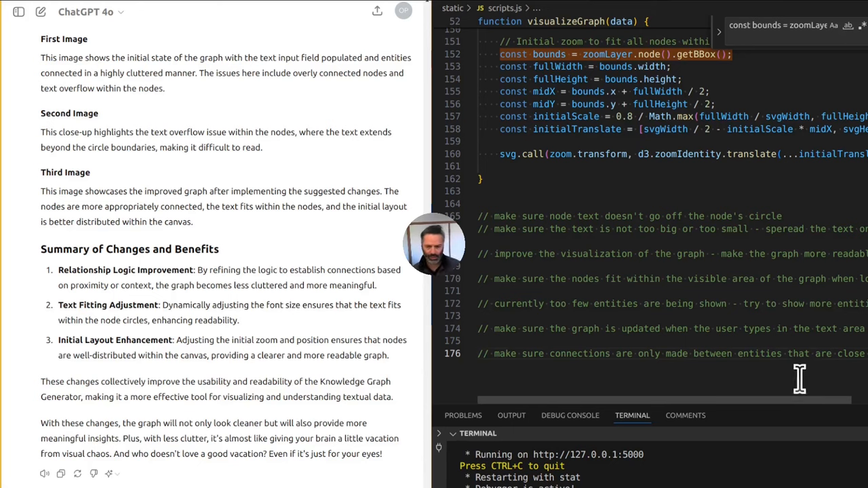
pyautogui.moveTo(689, 294)
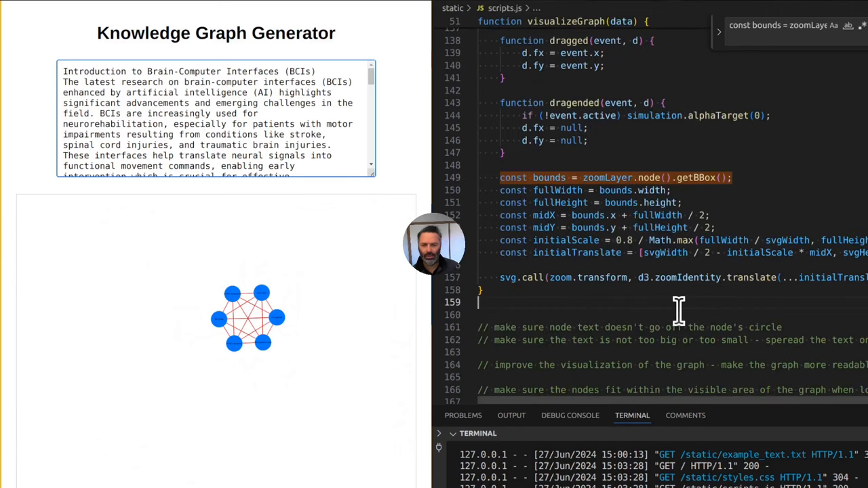
pyautogui.scroll(-3)
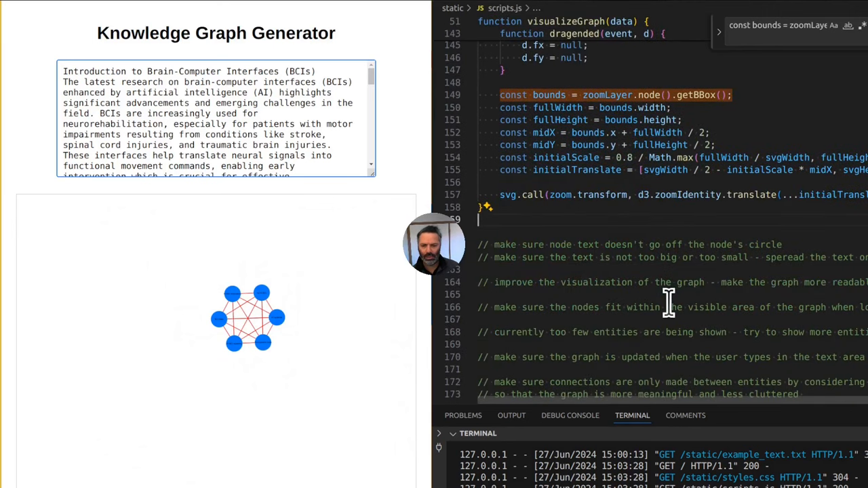